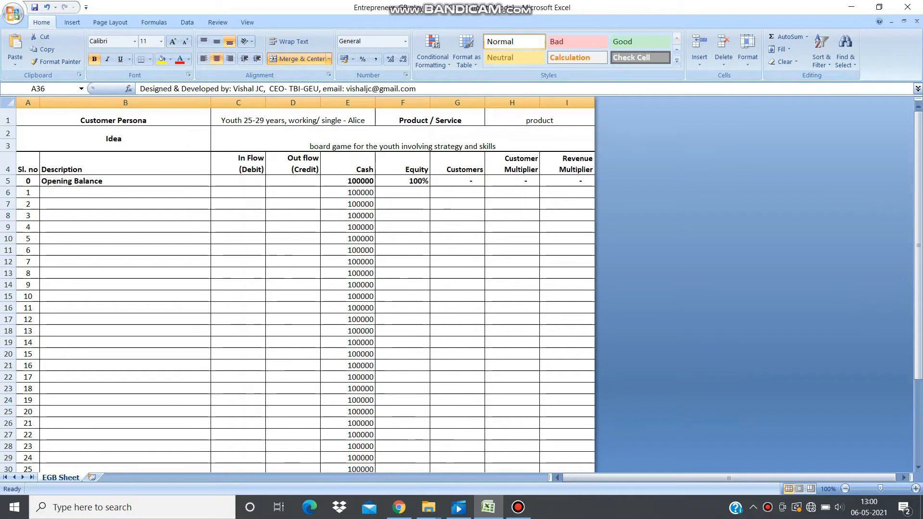
Step: Scroll the EGB Sheet down to row 30 and the Net Worth block
scroll("down", 3)
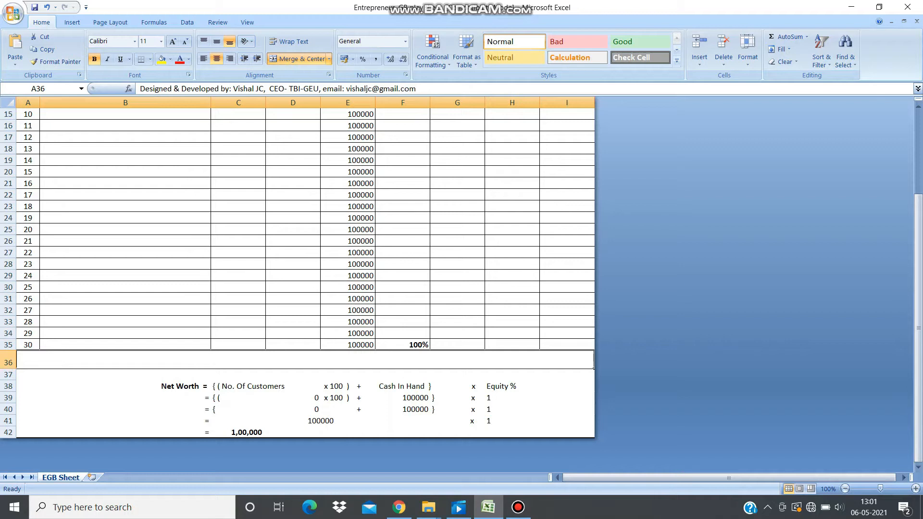
Step: Enter a 200000 in-flow in C35 and inspect the Net Worth formula in C42
left_click(237, 344)
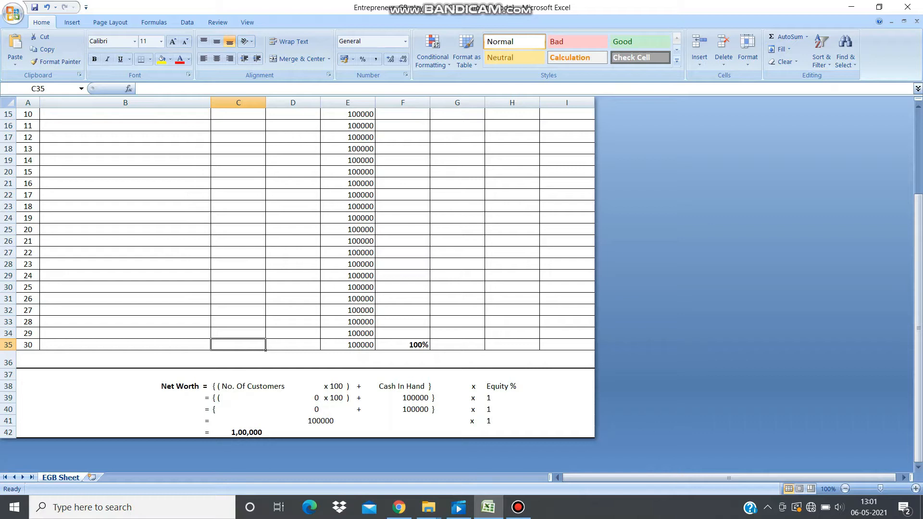
type("200000")
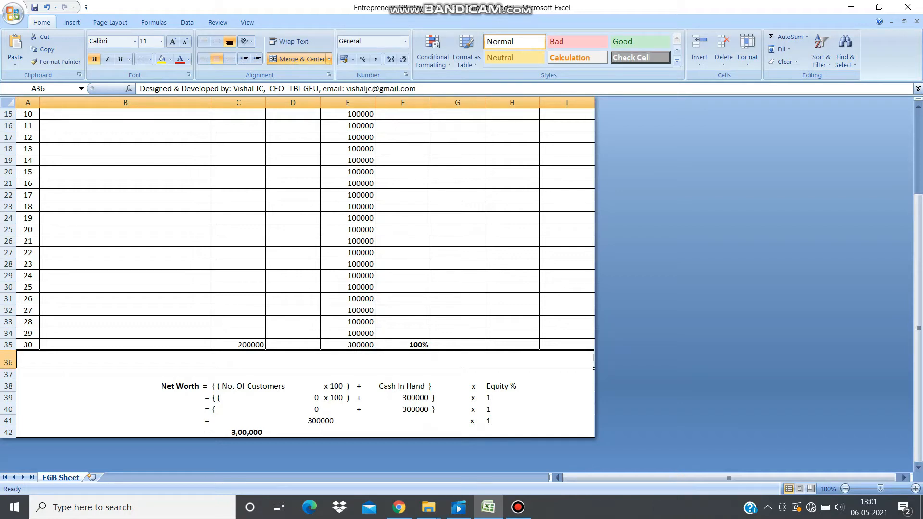
left_click(238, 432)
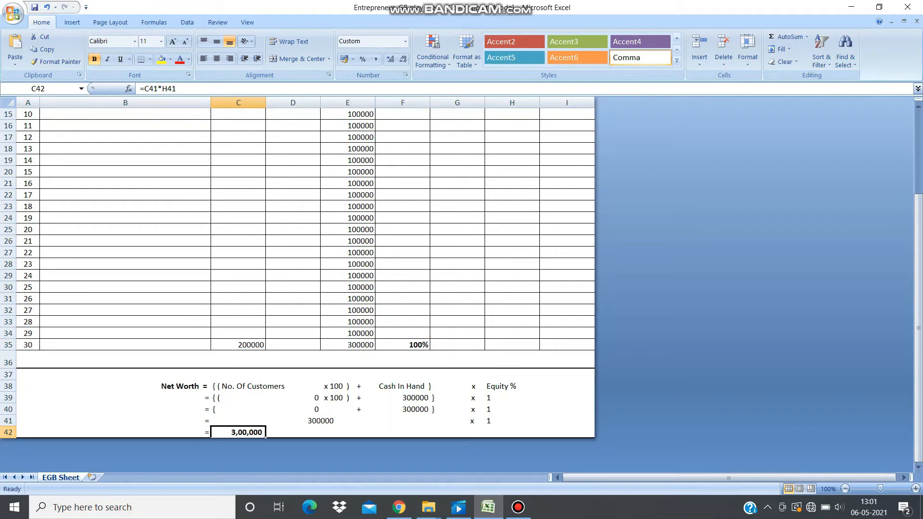
Step: Enter 20000 customers in G35 on the last ledger row
left_click(457, 333)
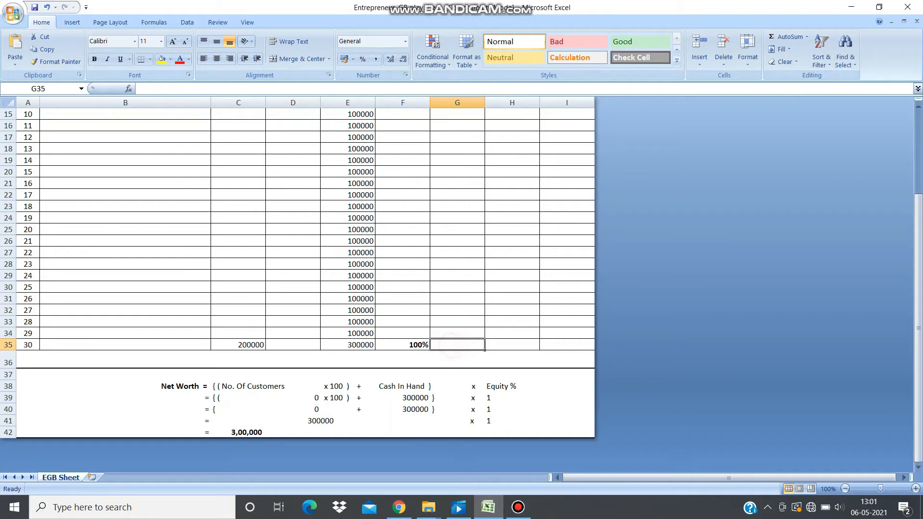
scroll("down", 3)
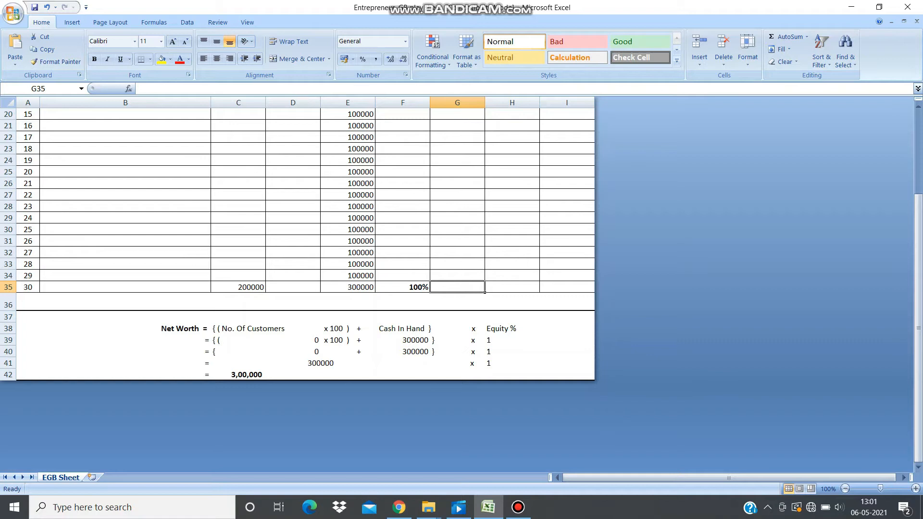
type("20000")
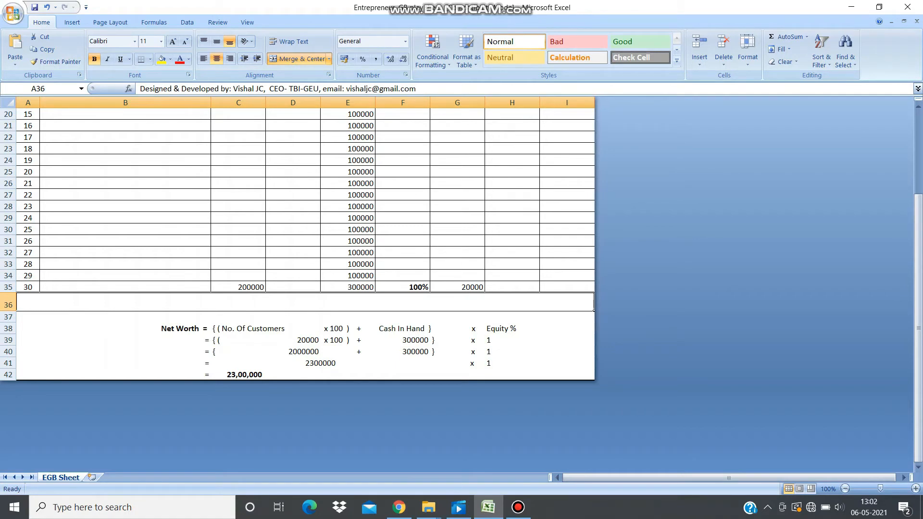
Step: Set the row 30 equity in F35 to 85%
left_click(403, 288)
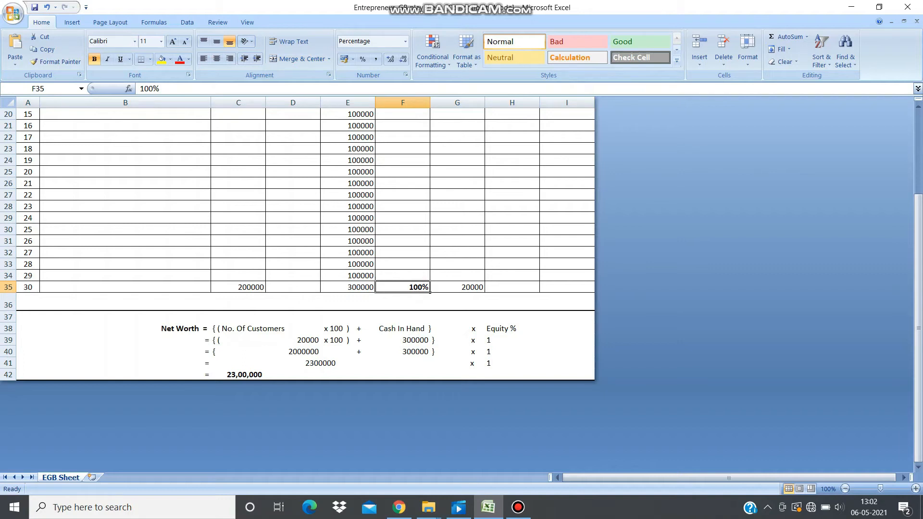
type("85%")
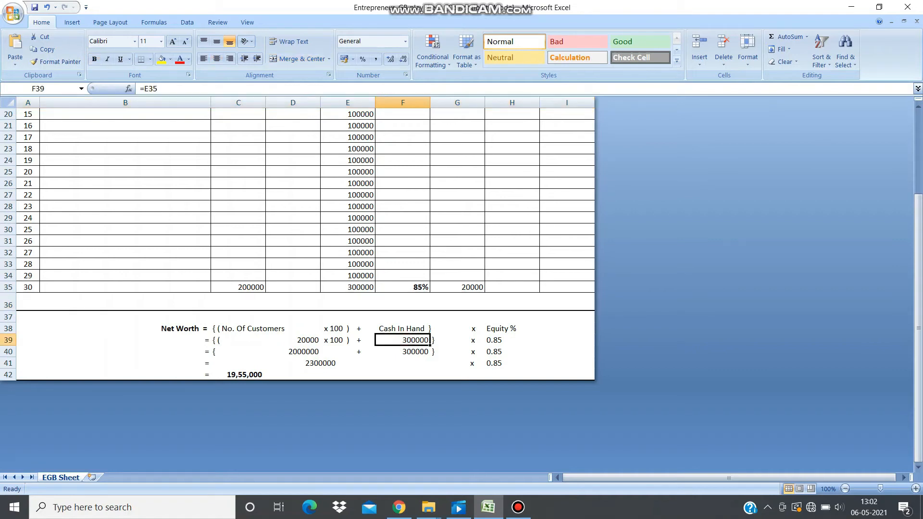
left_click(293, 340)
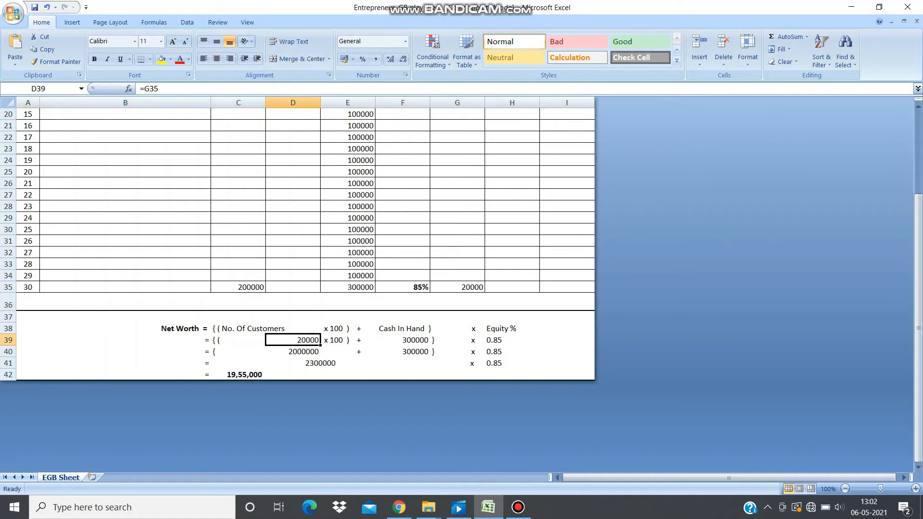
left_click(403, 316)
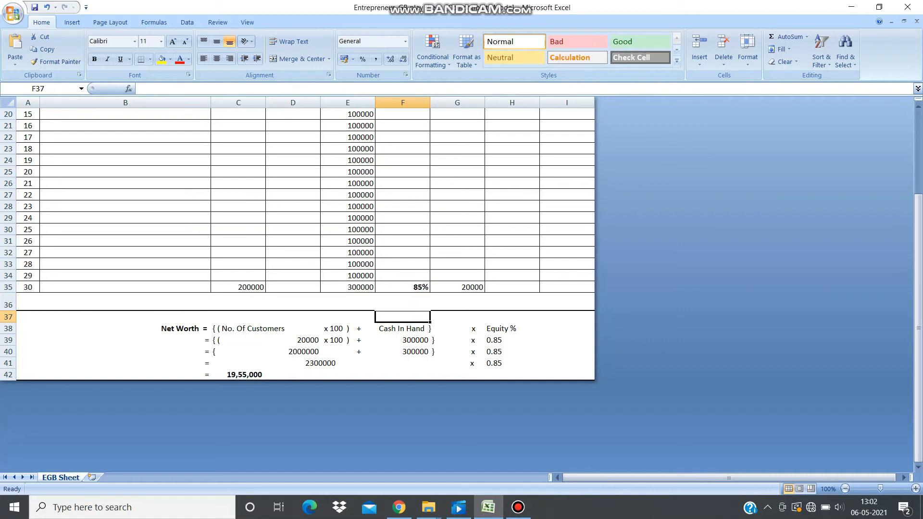
Step: Give row 30 30000 customers and 75% equity, then start typing 100 in C35
left_click(457, 288)
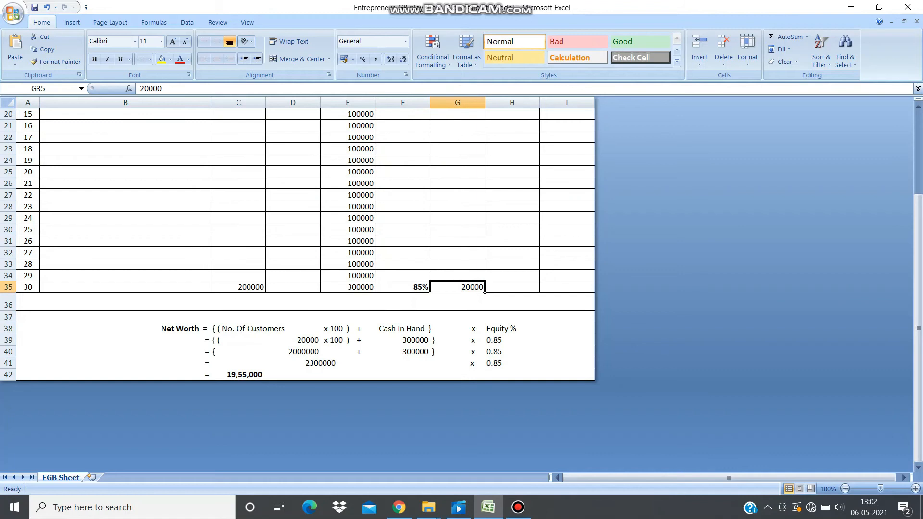
type("30000")
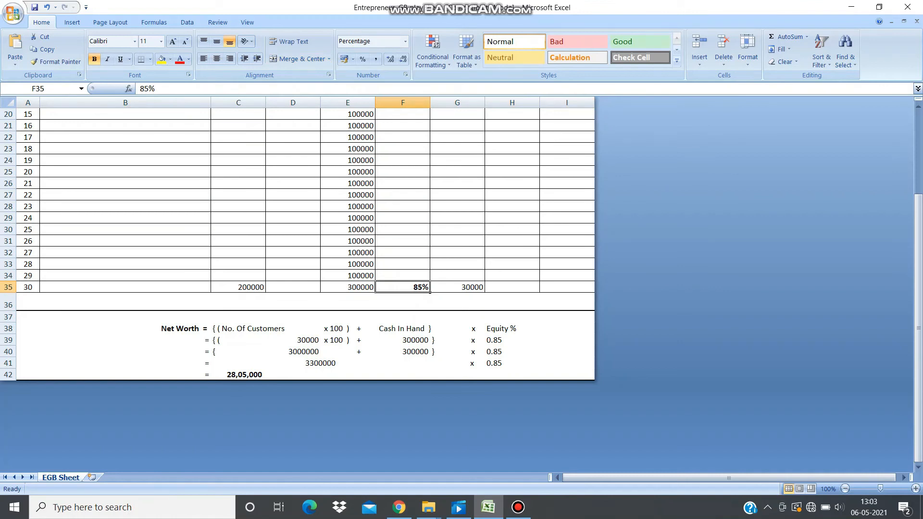
type("75%")
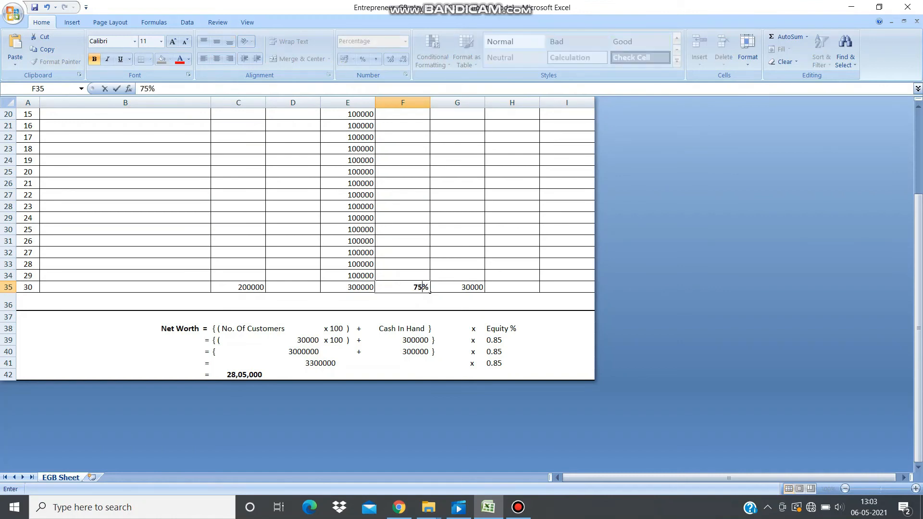
left_click(238, 287)
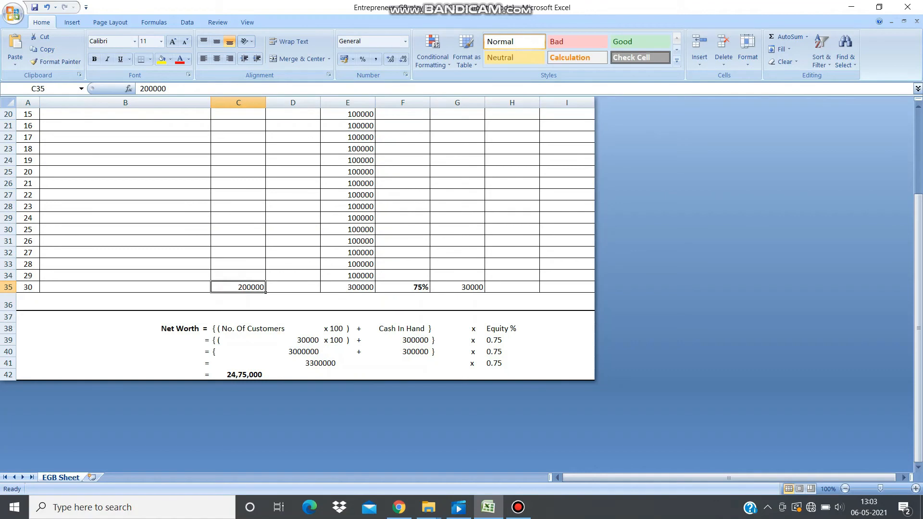
type("100")
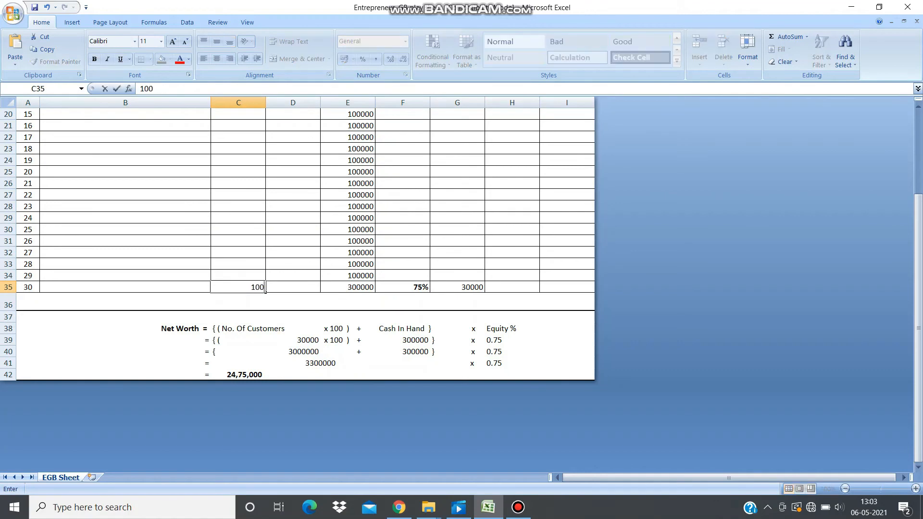